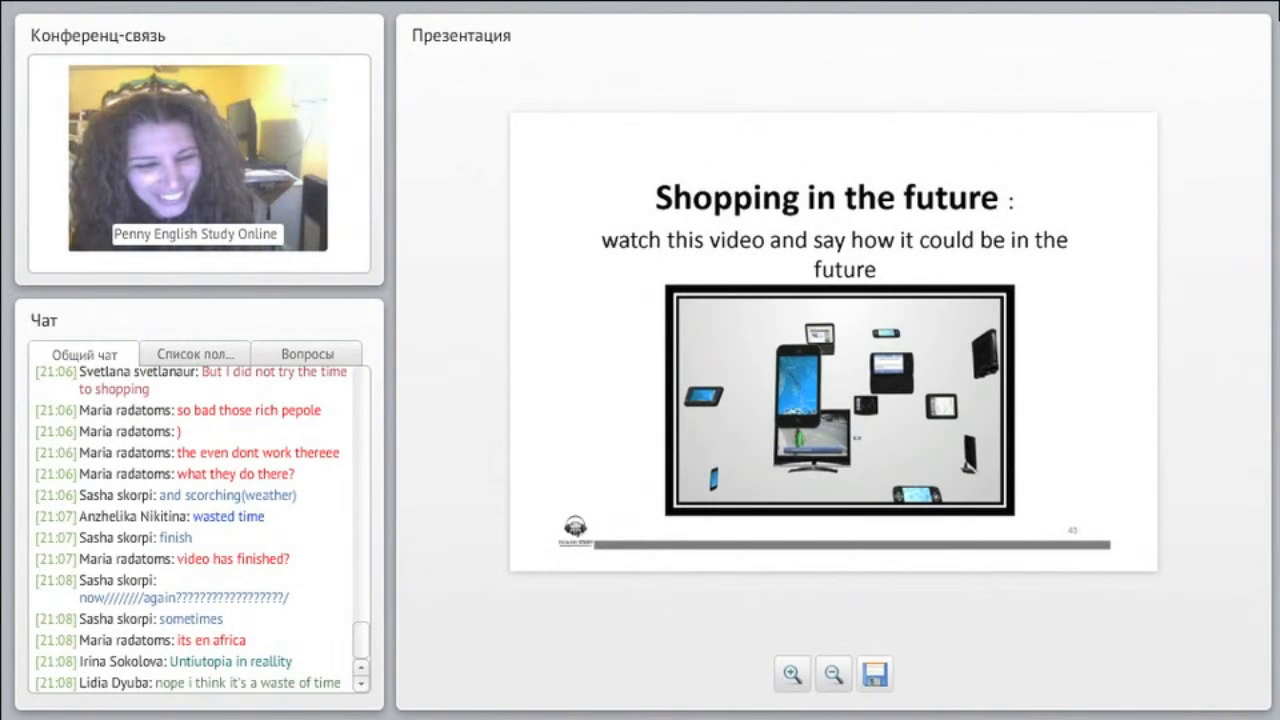
scroll("down", 3)
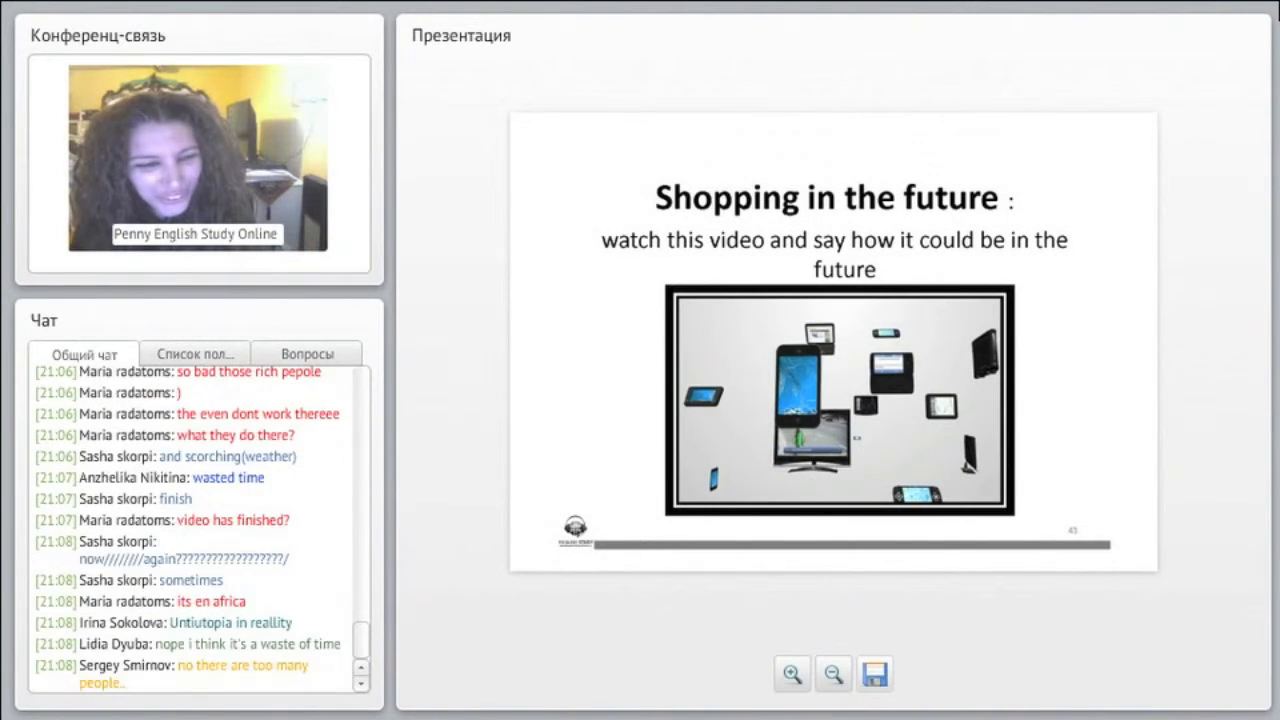